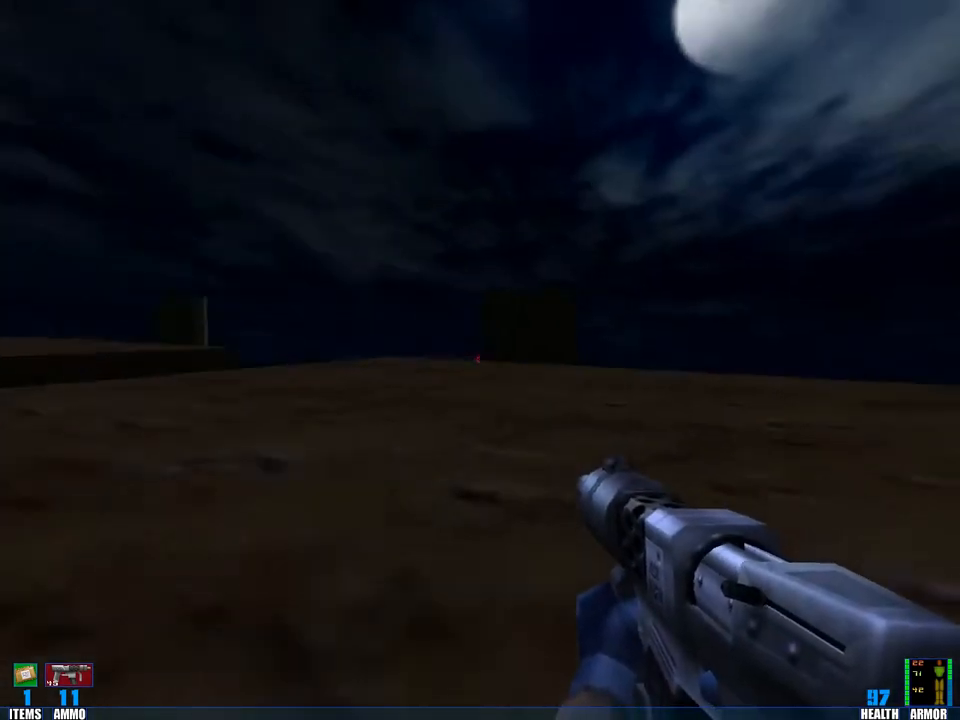
{"action": "mouse_move", "coordinate": [480, 360]}
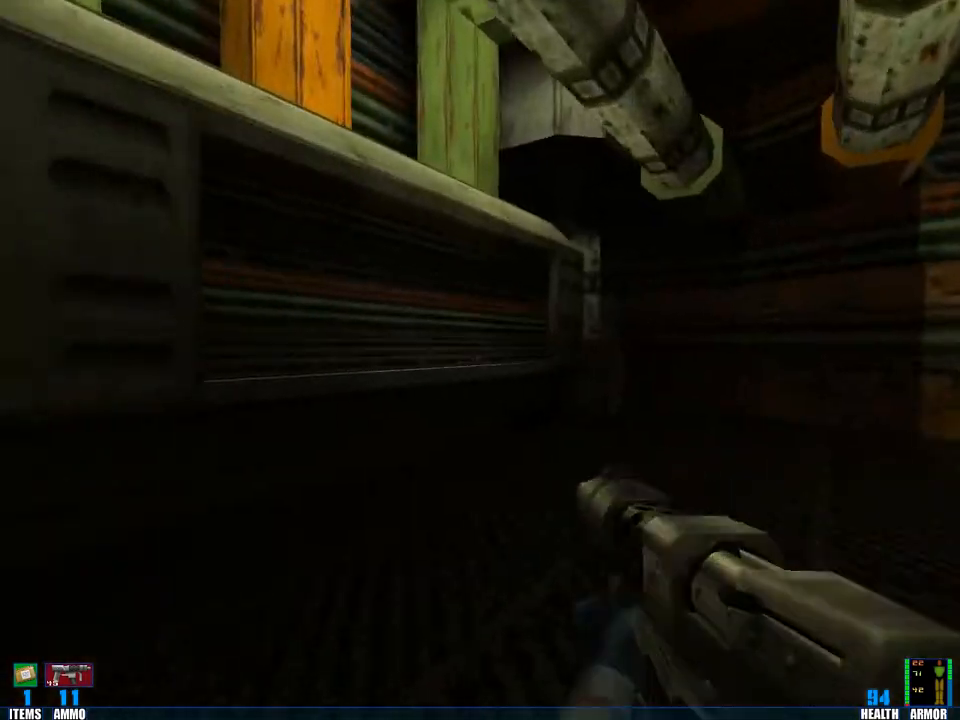
{"action": "mouse_move", "coordinate": [480, 360]}
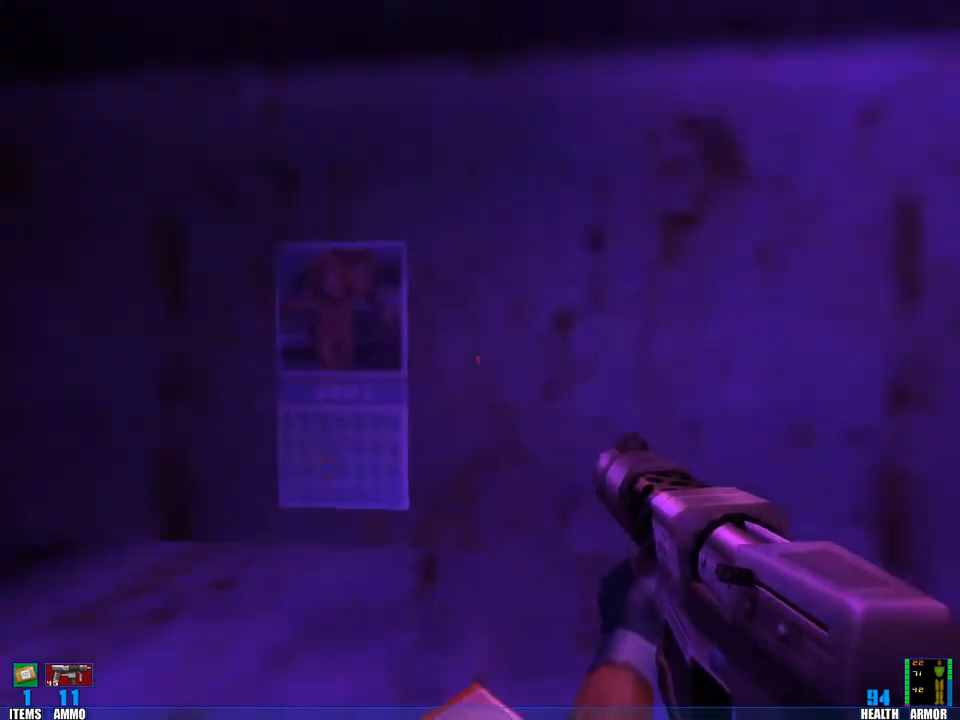
{"action": "mouse_move", "coordinate": [480, 360]}
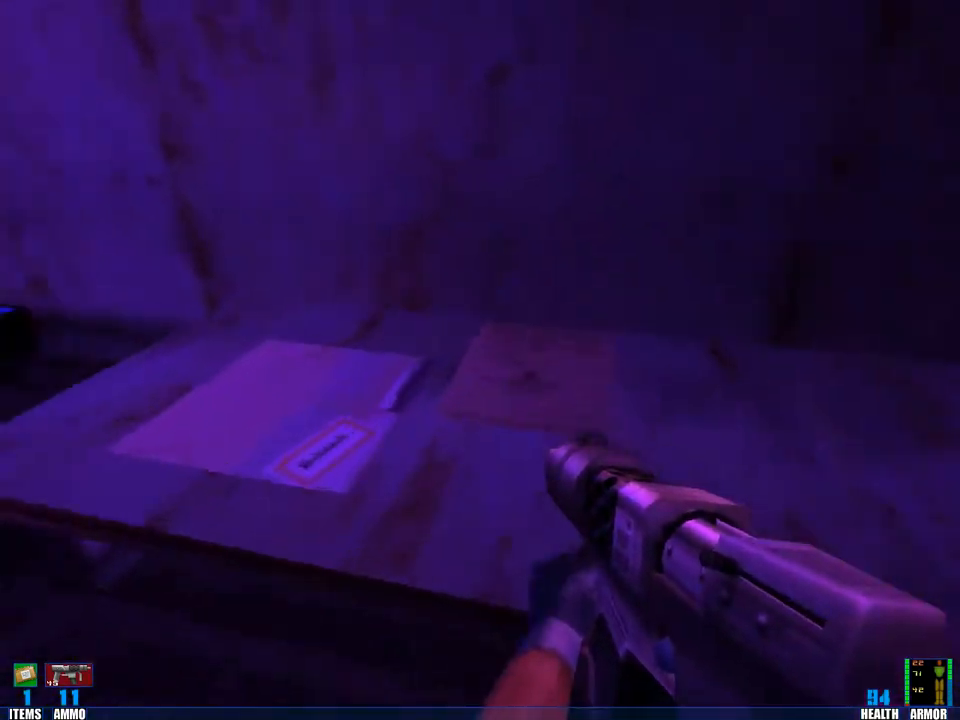
{"action": "mouse_move", "coordinate": [480, 360]}
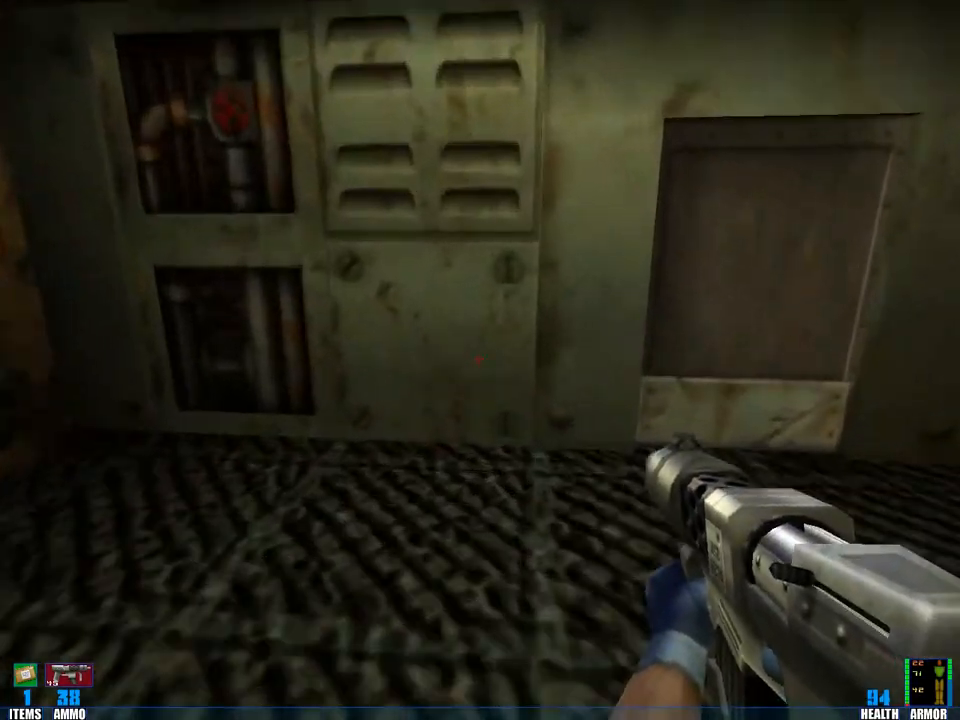
{"action": "mouse_move", "coordinate": [480, 360]}
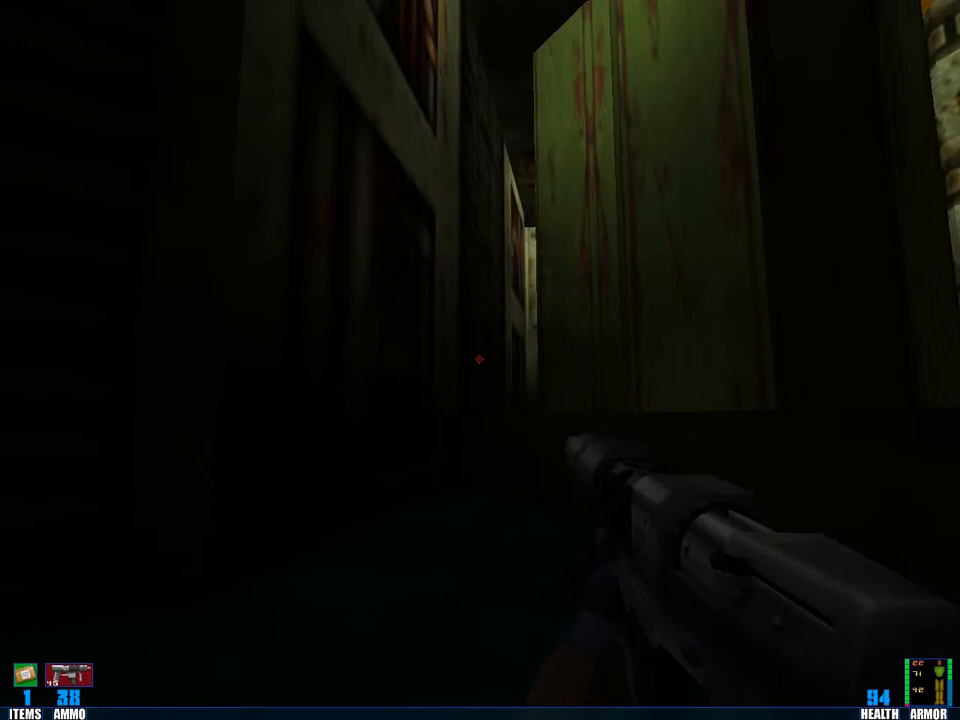
{"action": "left_click", "coordinate": [477, 360]}
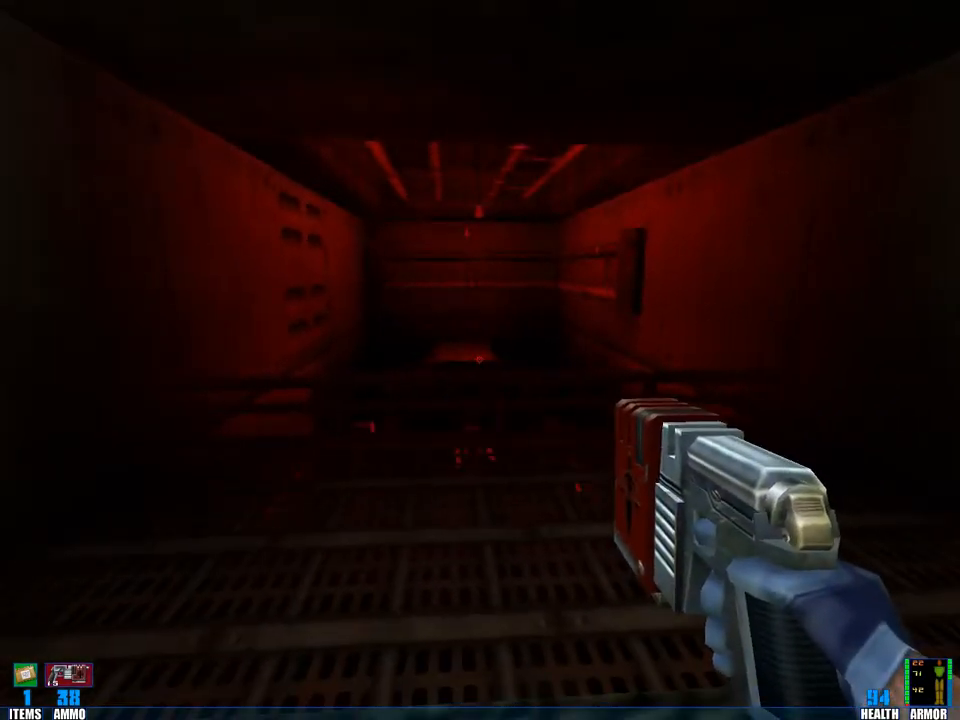
{"action": "key", "text": "F6"}
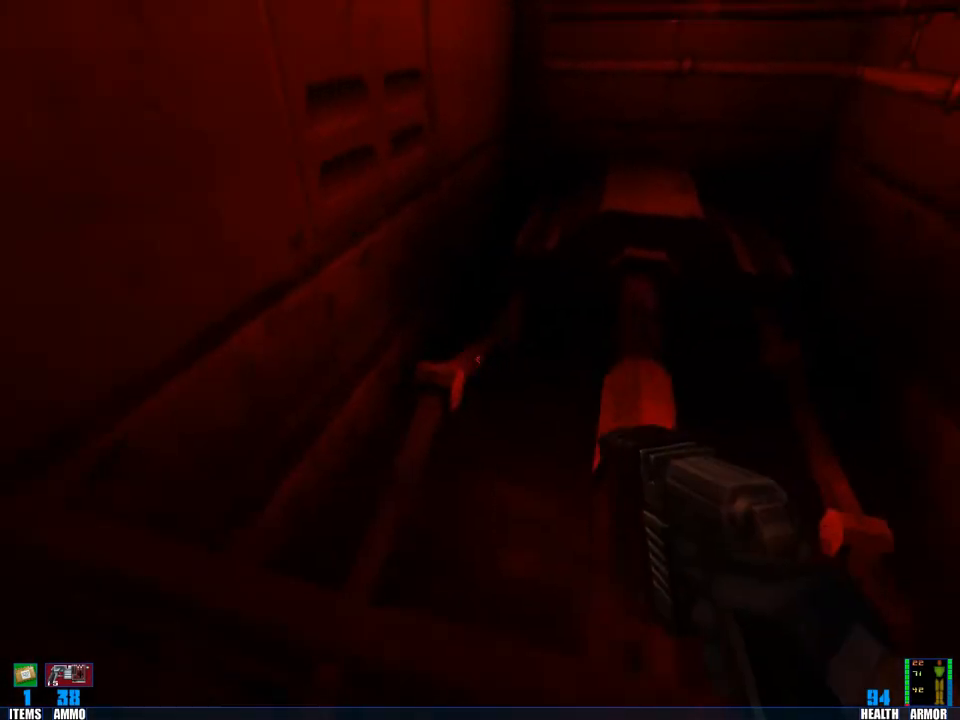
{"action": "mouse_move", "coordinate": [480, 280]}
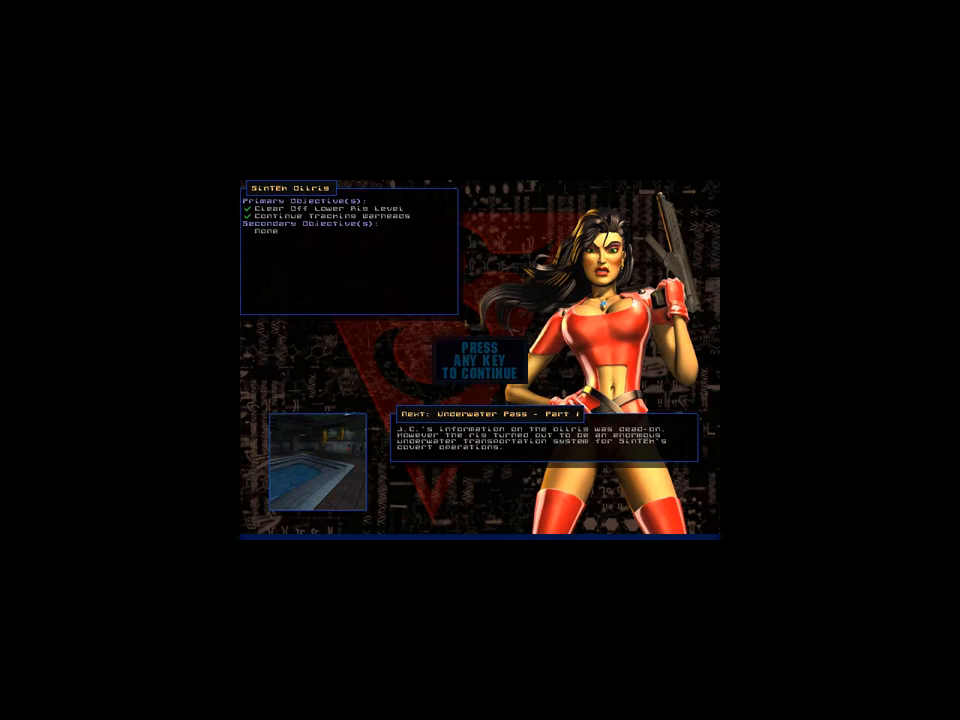
{"action": "key", "text": "space"}
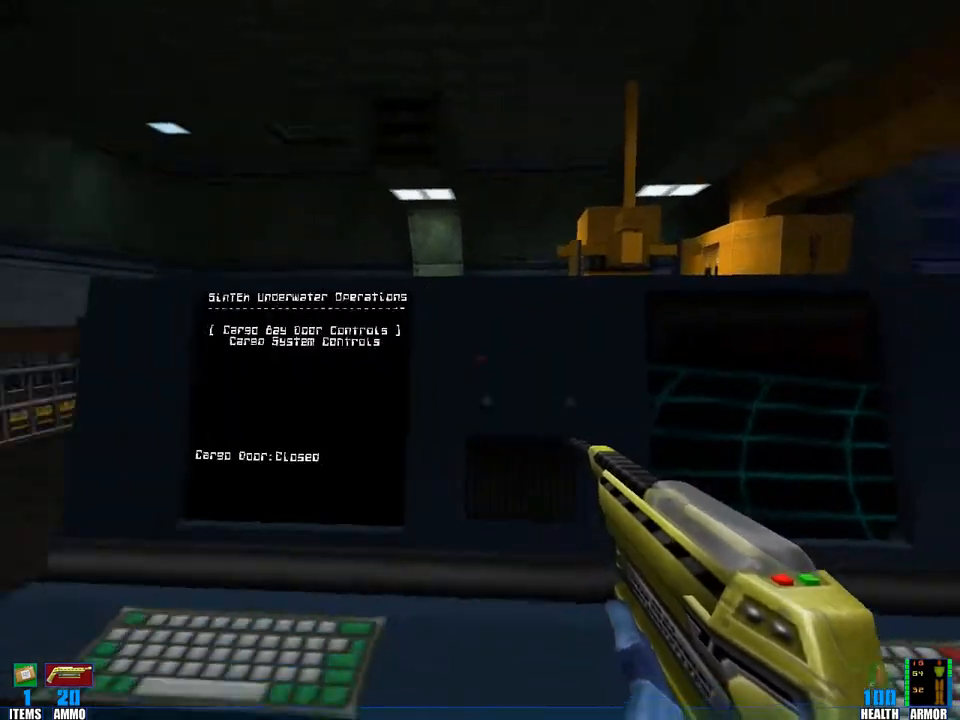
{"action": "left_click", "coordinate": [300, 340]}
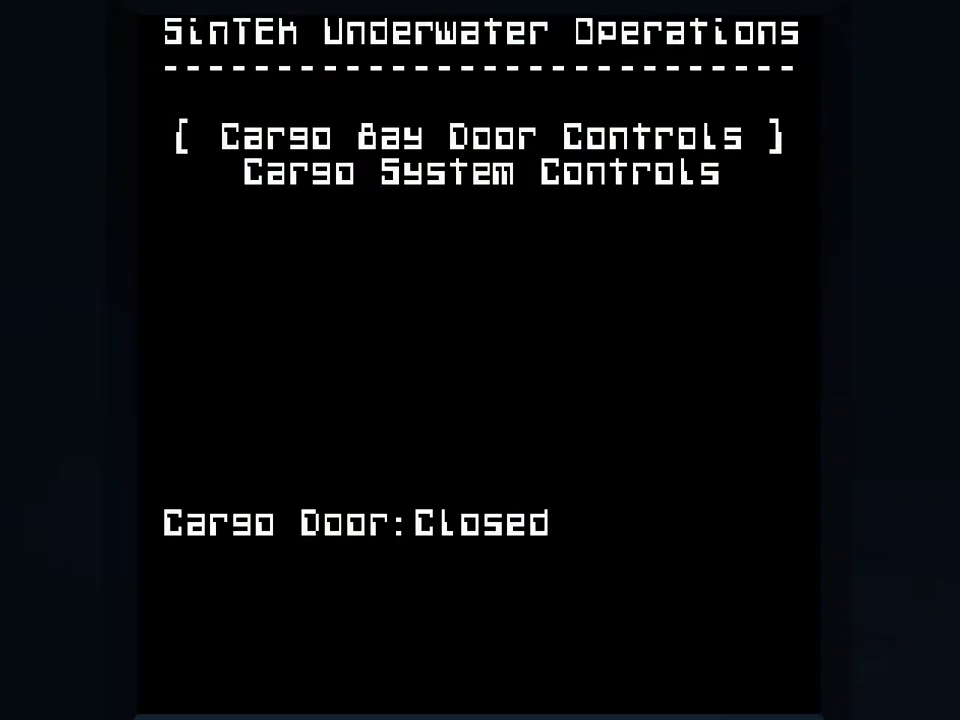
{"action": "key", "text": "Down"}
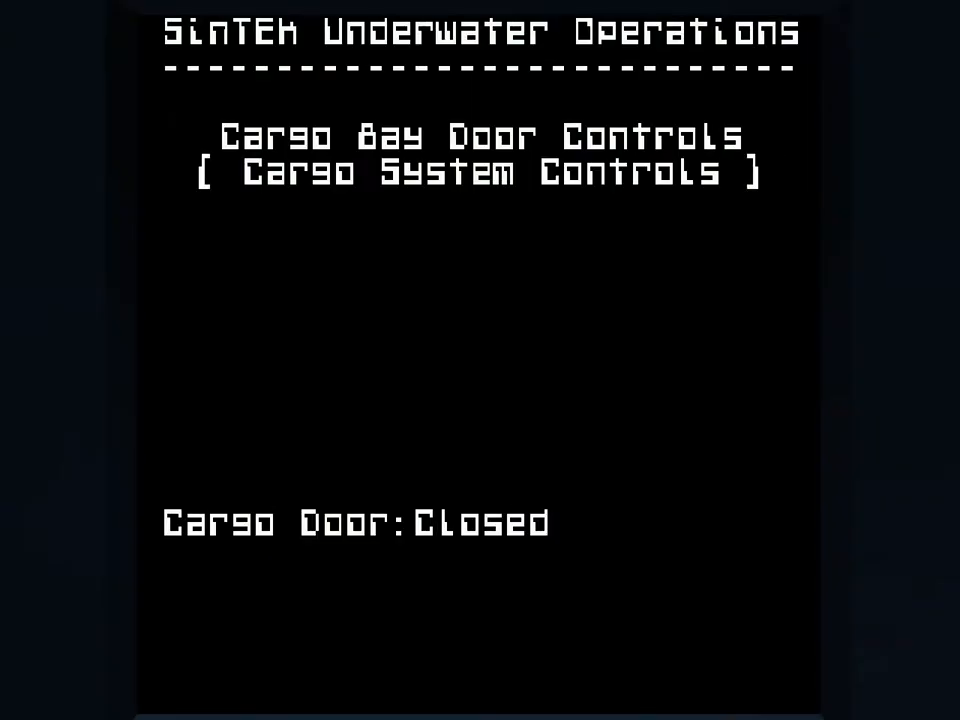